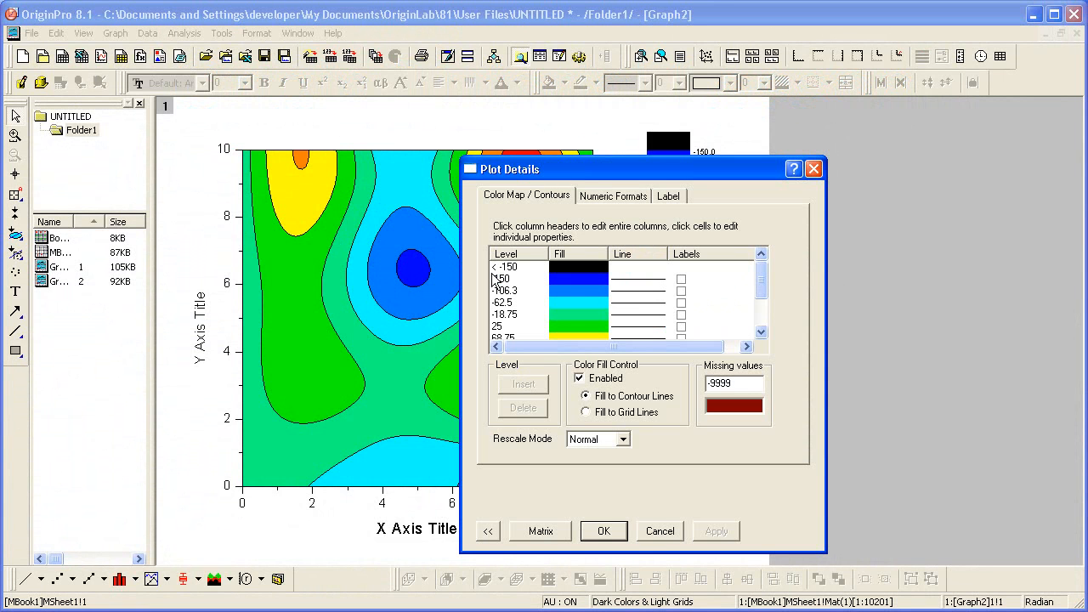
Expand Plot Details and select Graph2's contour data plot in the layer tree
left_click(487, 530)
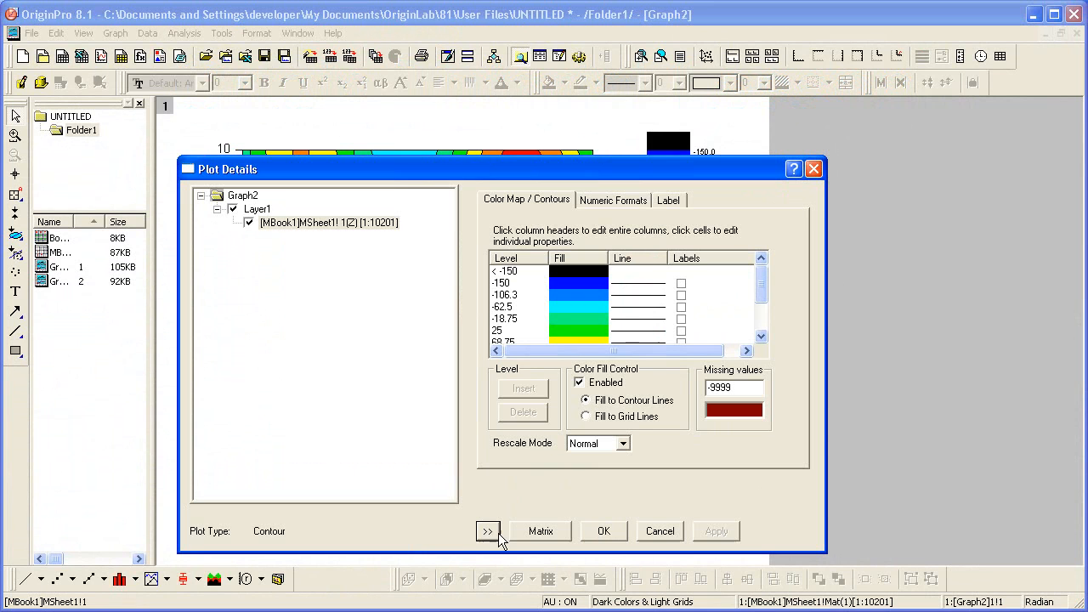
mouse_move(376, 295)
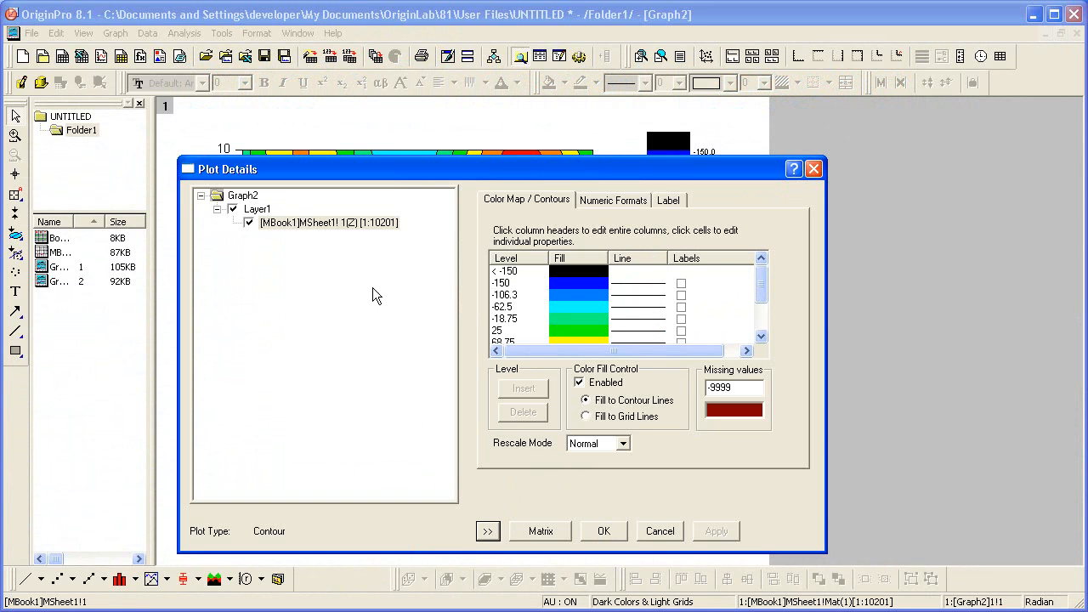
left_click(327, 222)
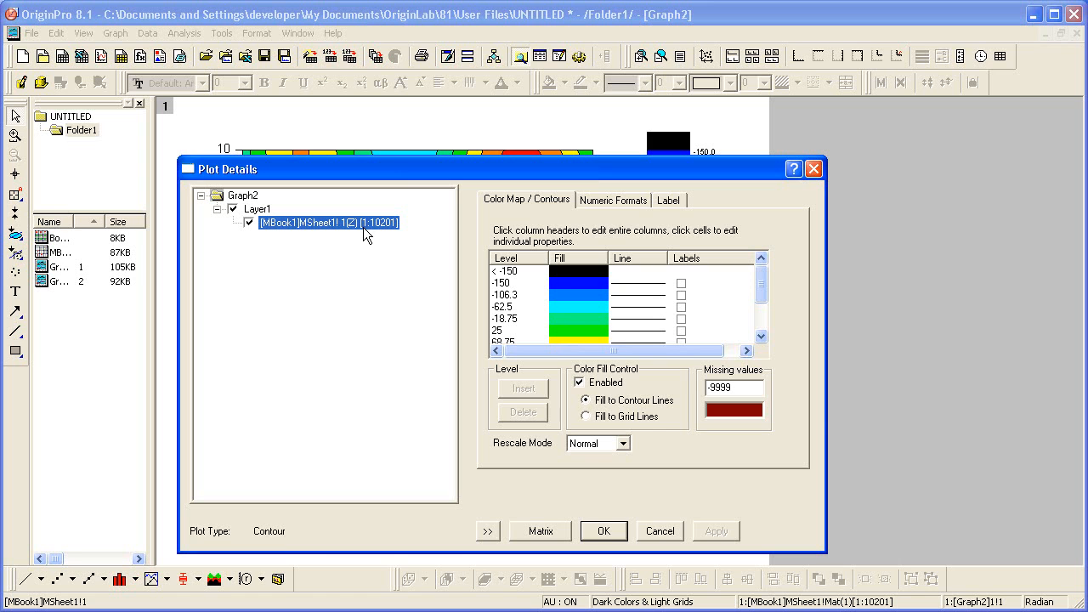
mouse_move(527, 270)
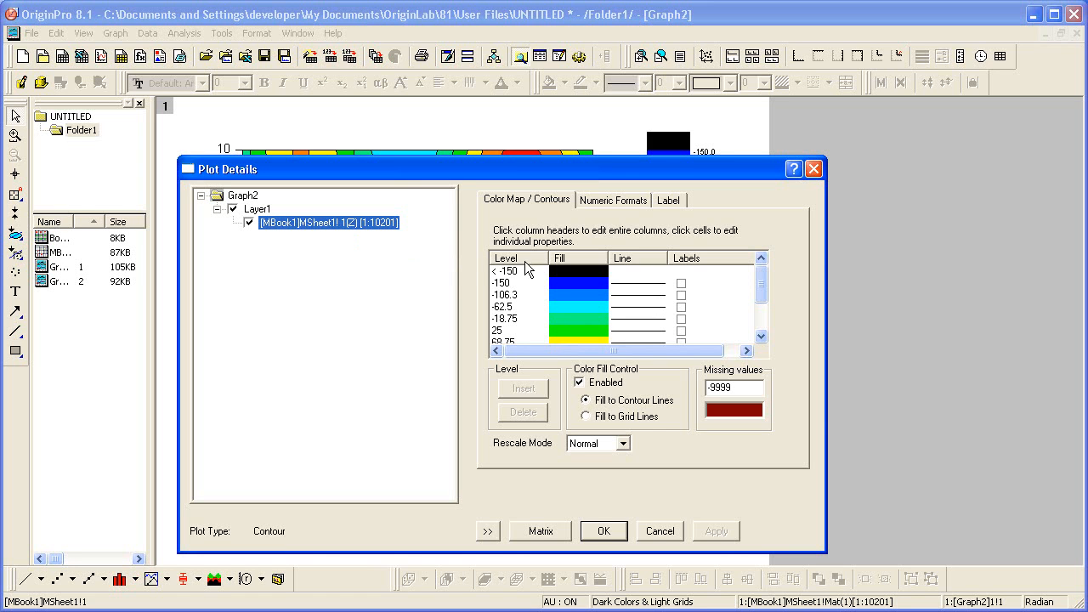
mouse_move(531, 266)
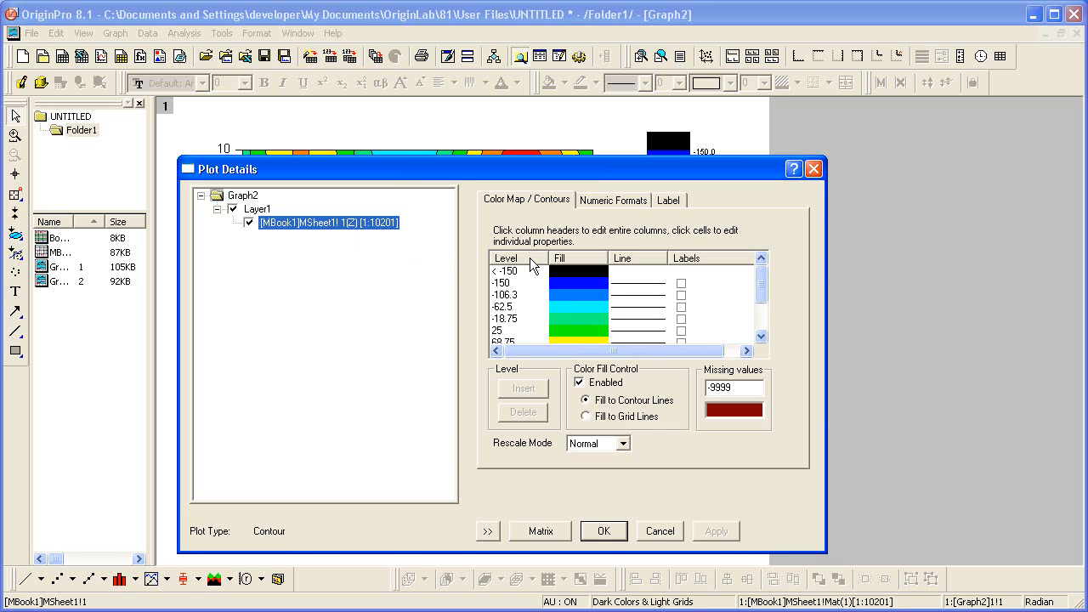
Set contour levels to the data min/max (-136 to 176), 8 major and 32 minor levels
left_click(506, 257)
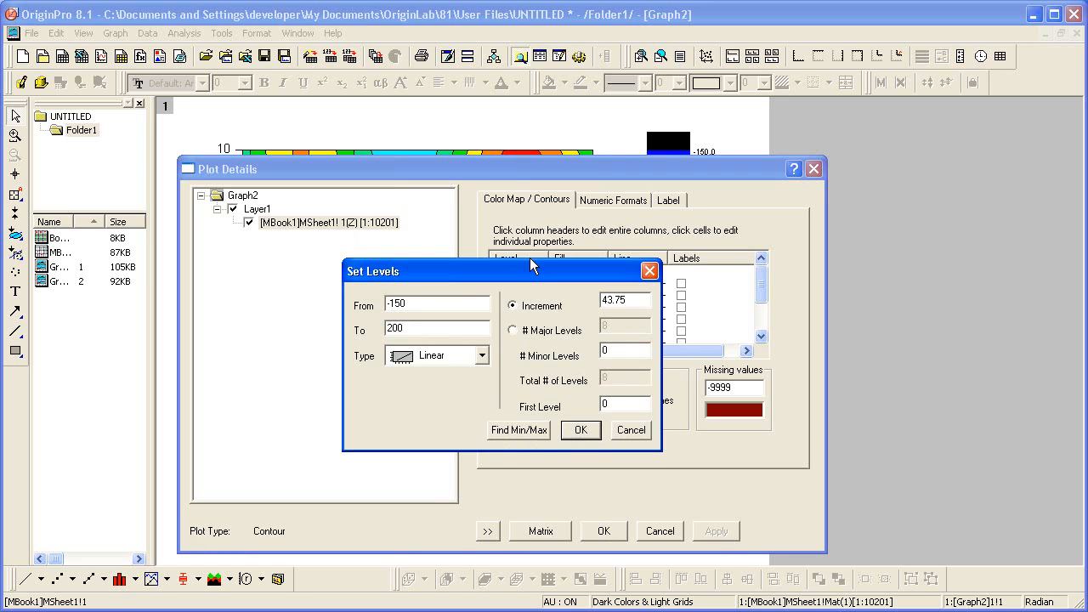
mouse_move(538, 438)
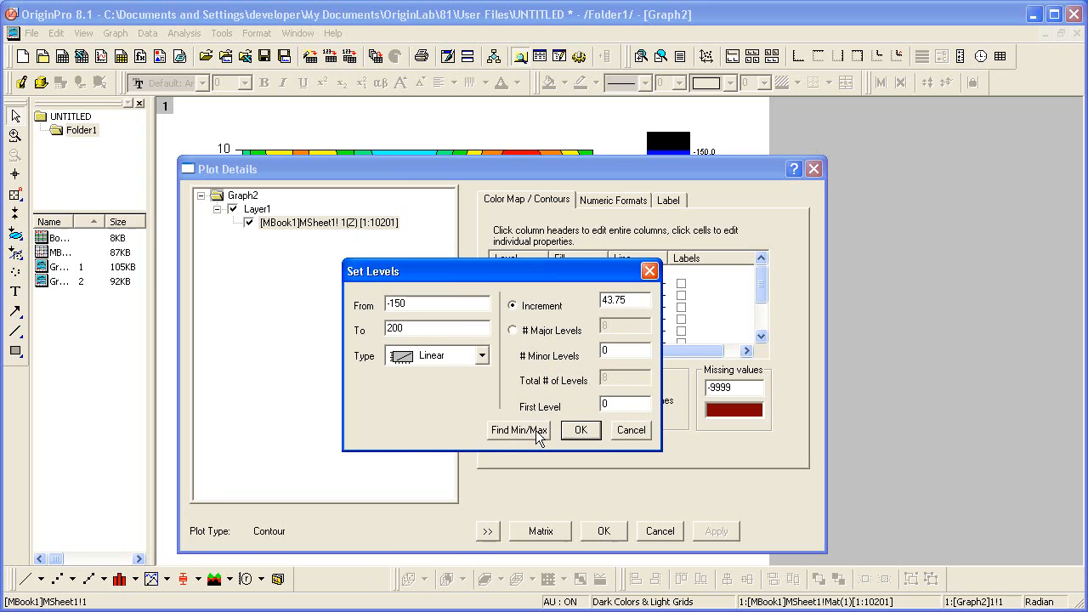
left_click(518, 429)
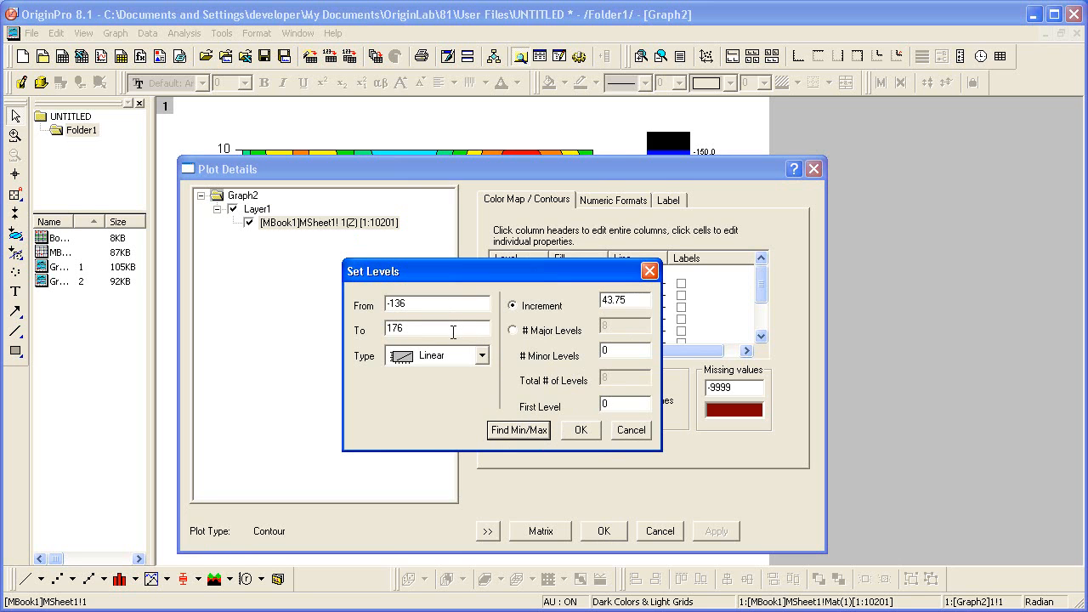
left_click(513, 330)
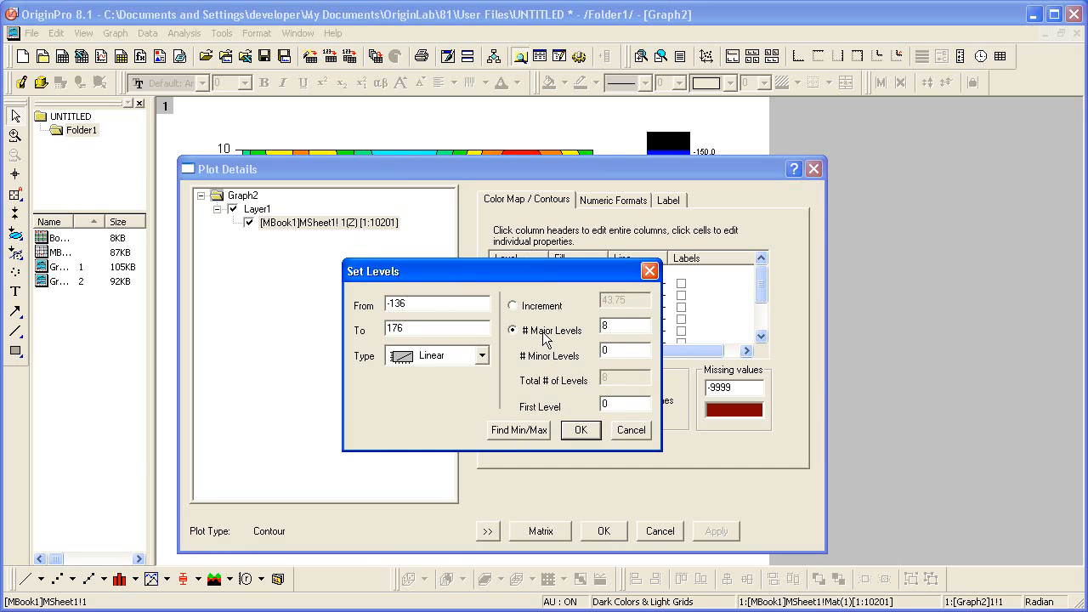
left_click(625, 350)
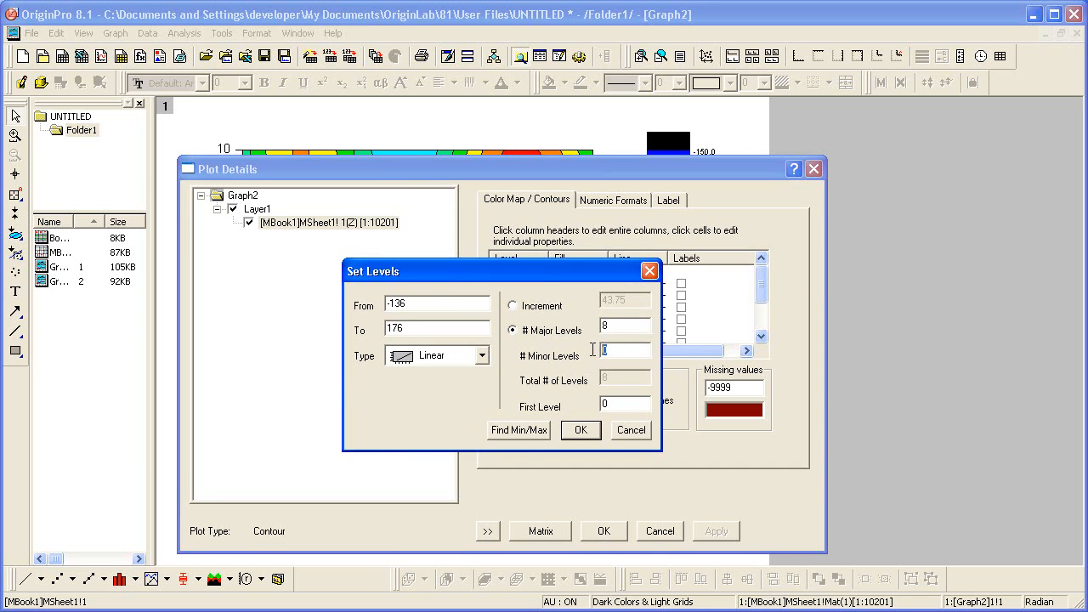
type("32")
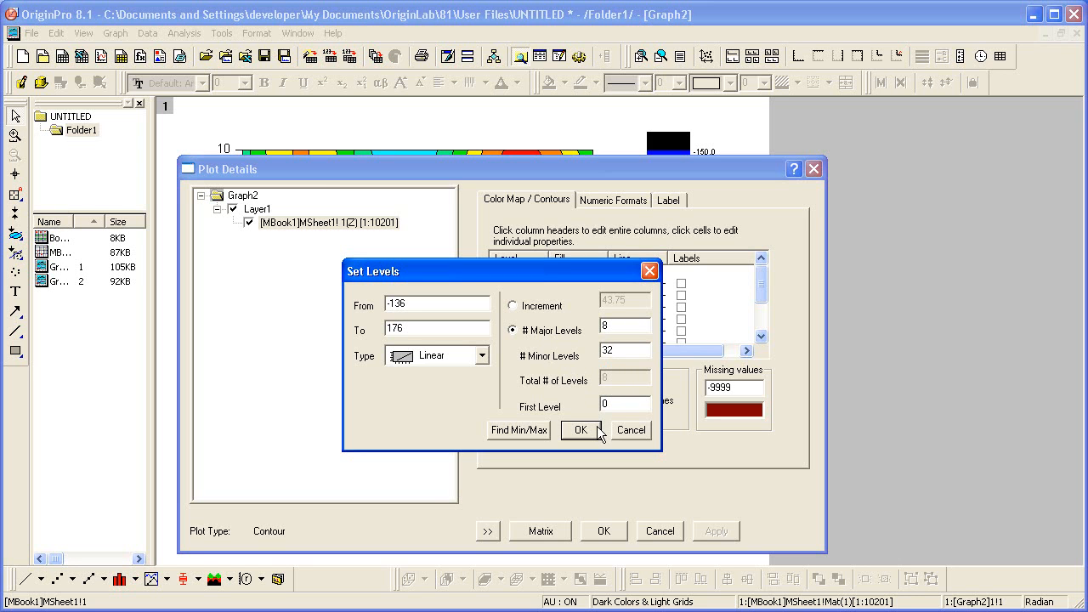
left_click(582, 429)
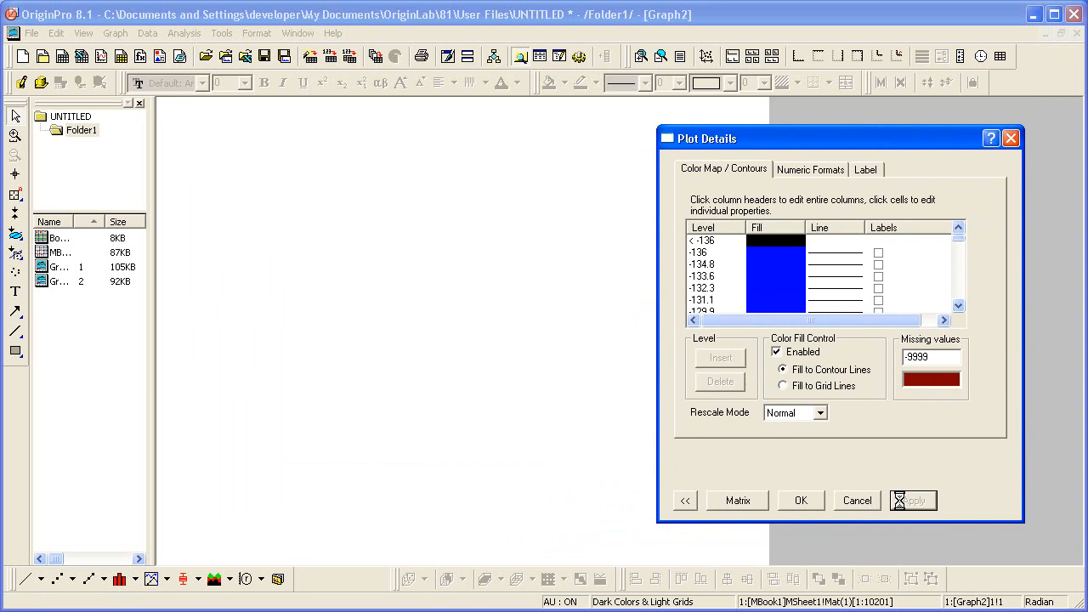
Fill all contour levels from the loaded Rainbow palette
left_click(912, 500)
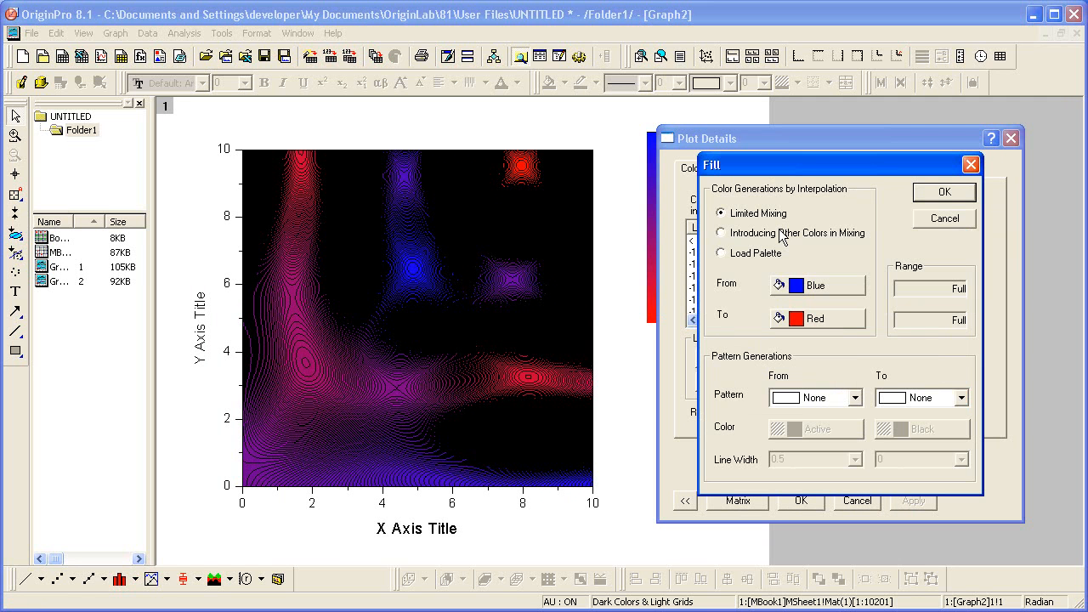
left_click(720, 252)
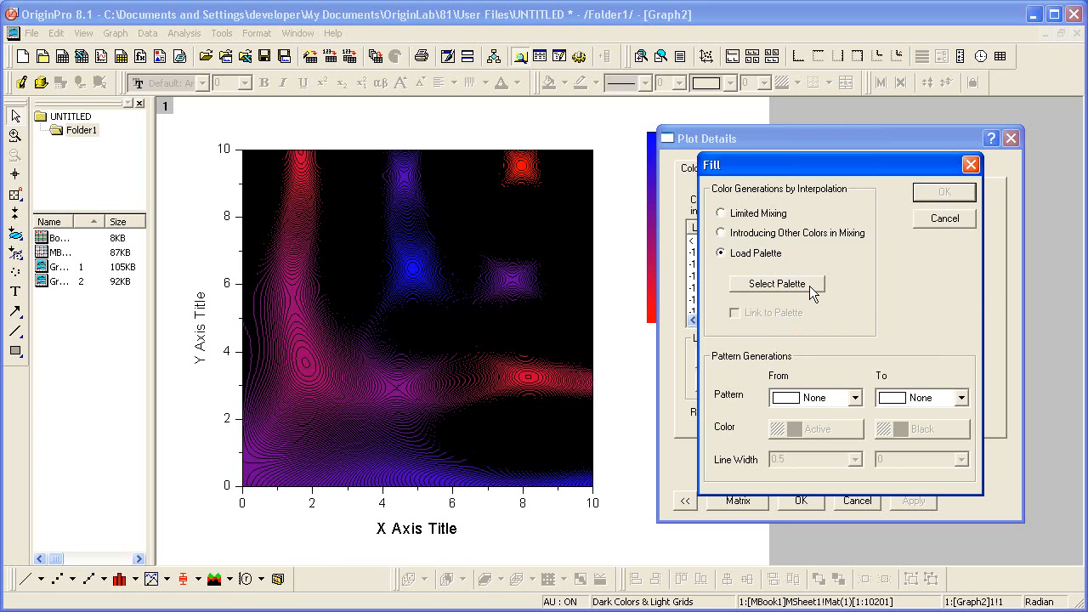
left_click(774, 283)
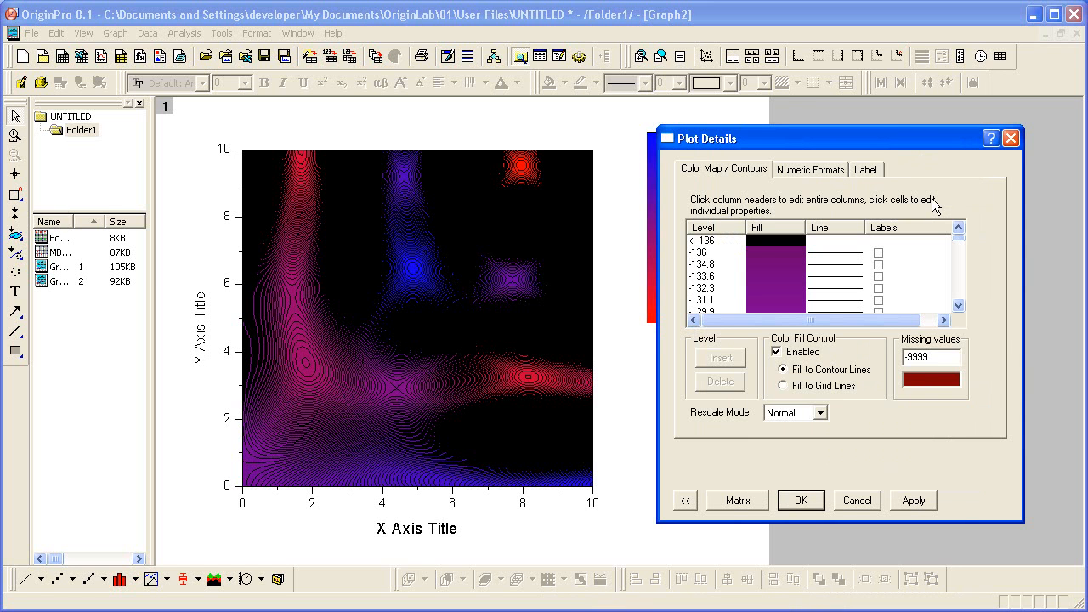
mouse_move(568, 280)
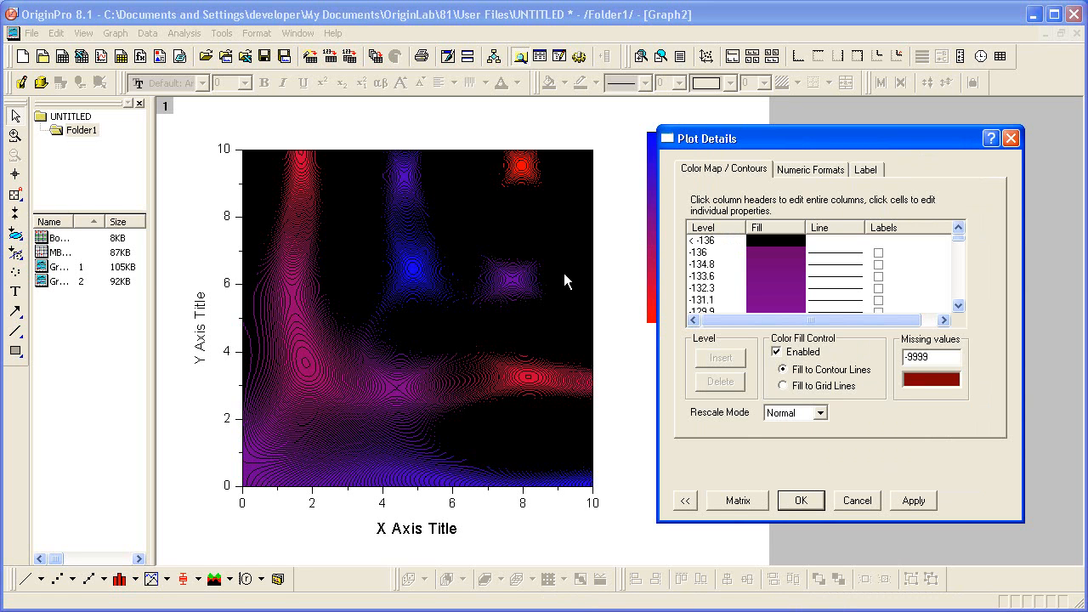
mouse_move(848, 237)
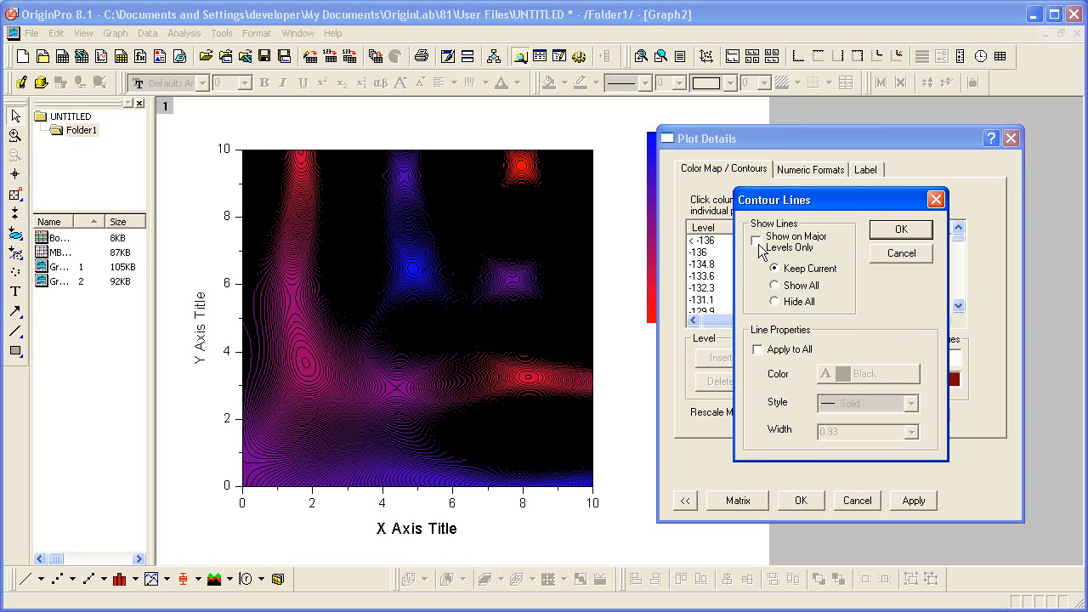
Show contour lines on major levels only, then apply and close Plot Details
left_click(757, 240)
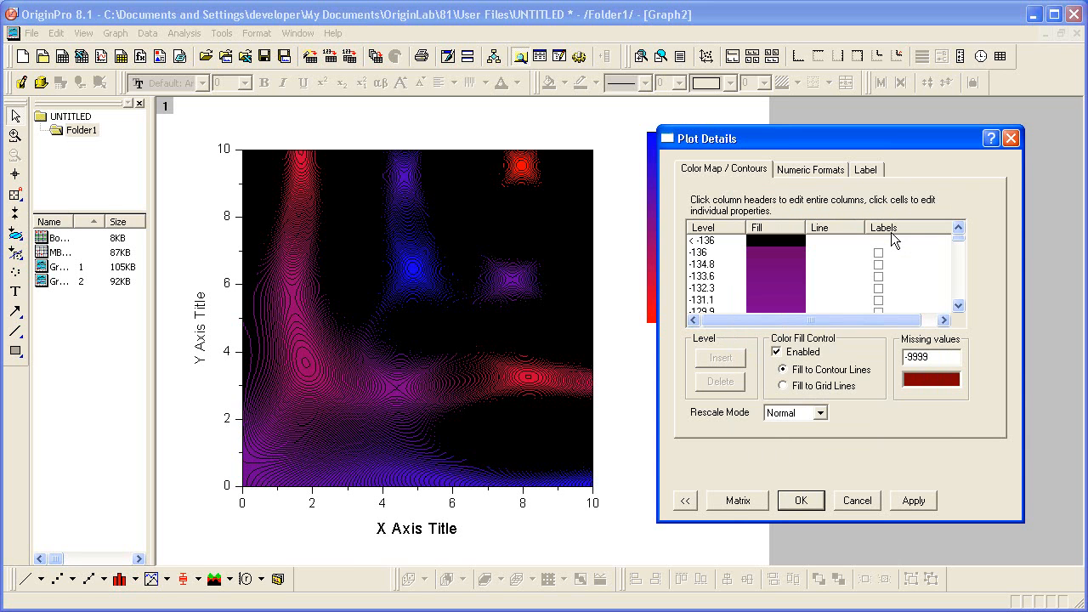
left_click(913, 500)
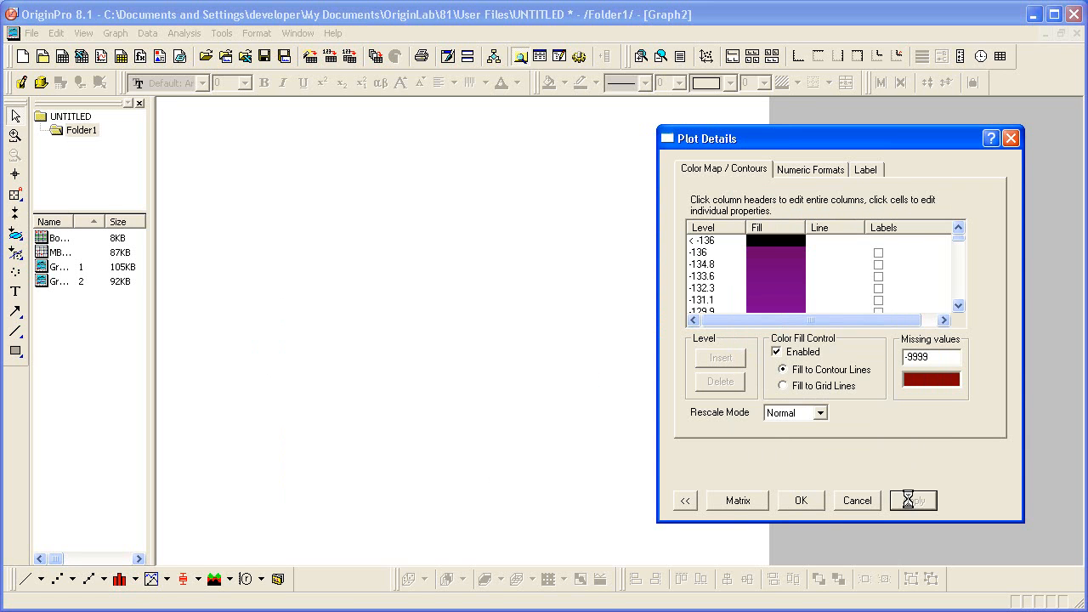
left_click(913, 499)
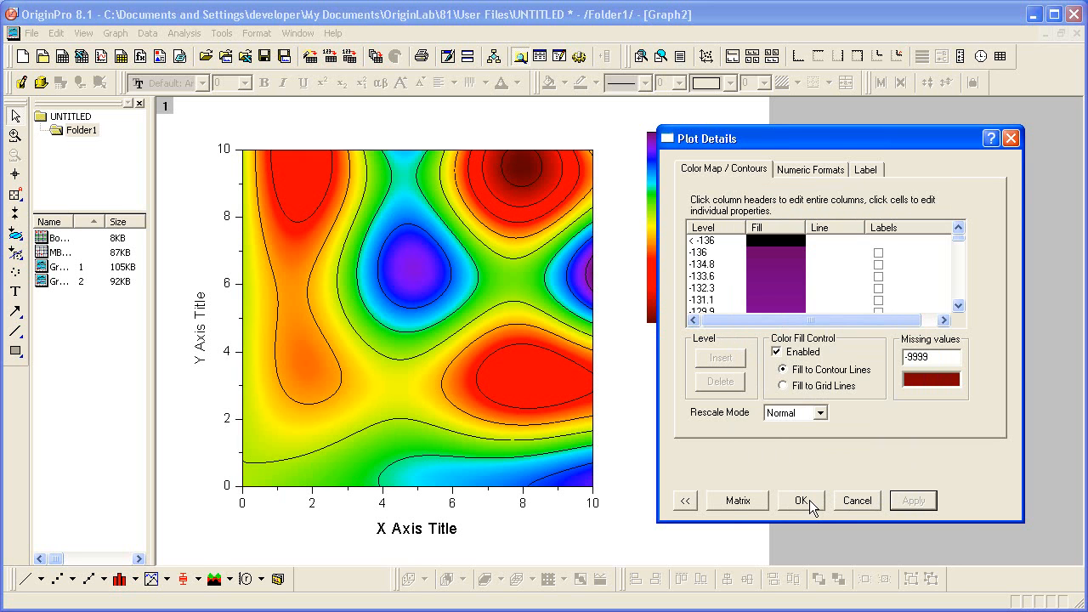
left_click(801, 500)
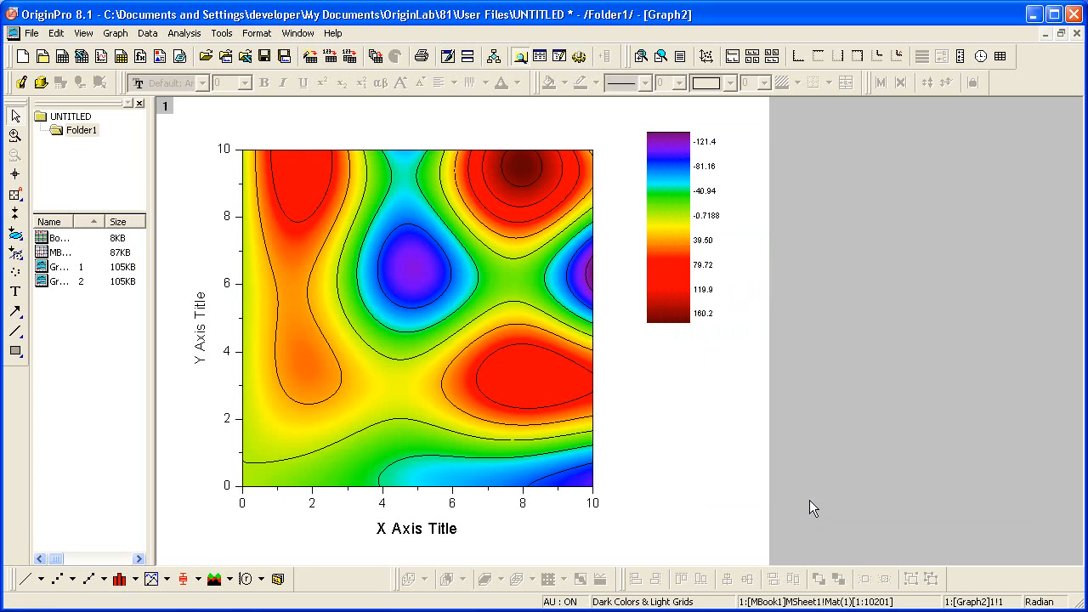
mouse_move(688, 304)
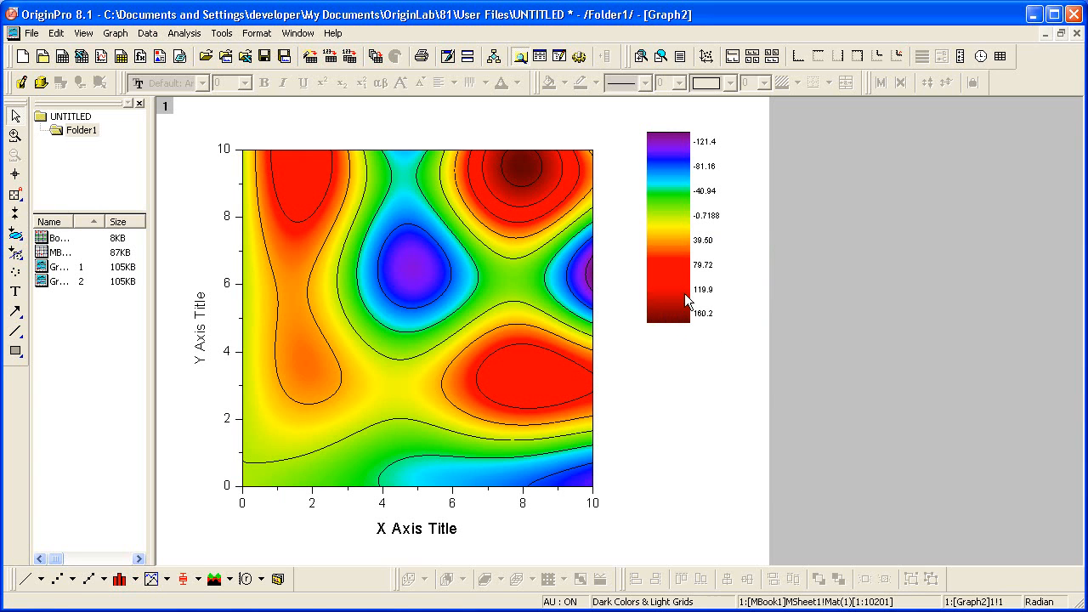
right_click(668, 230)
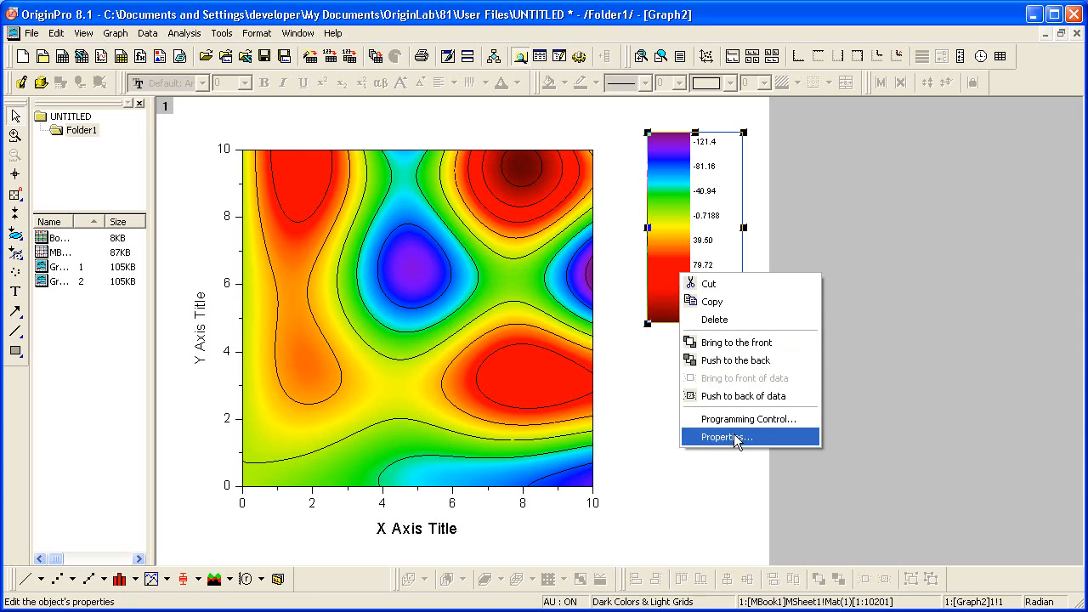
left_click(723, 436)
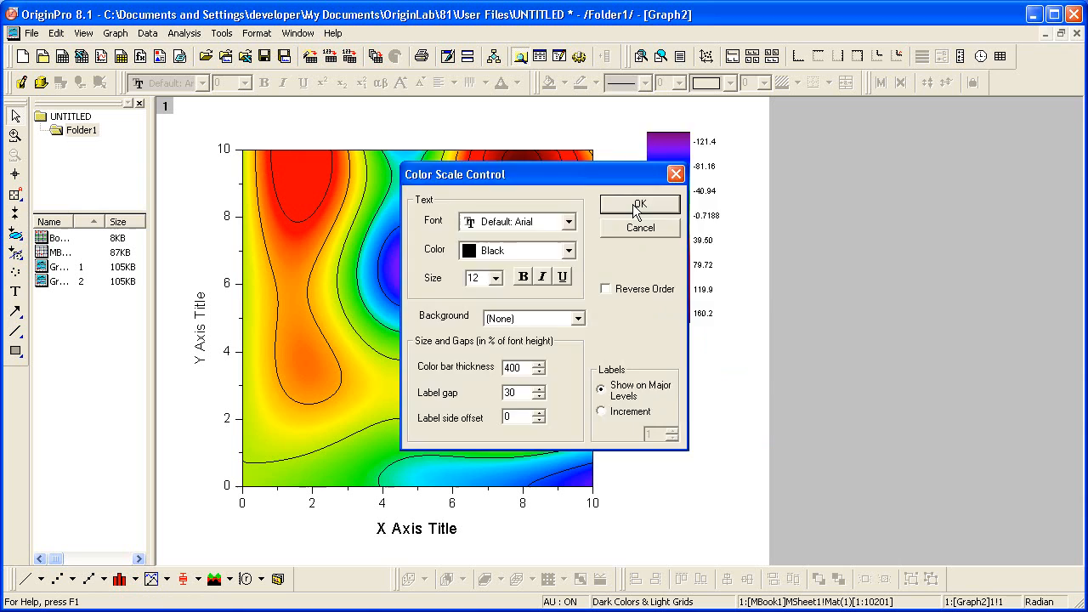
left_click(639, 204)
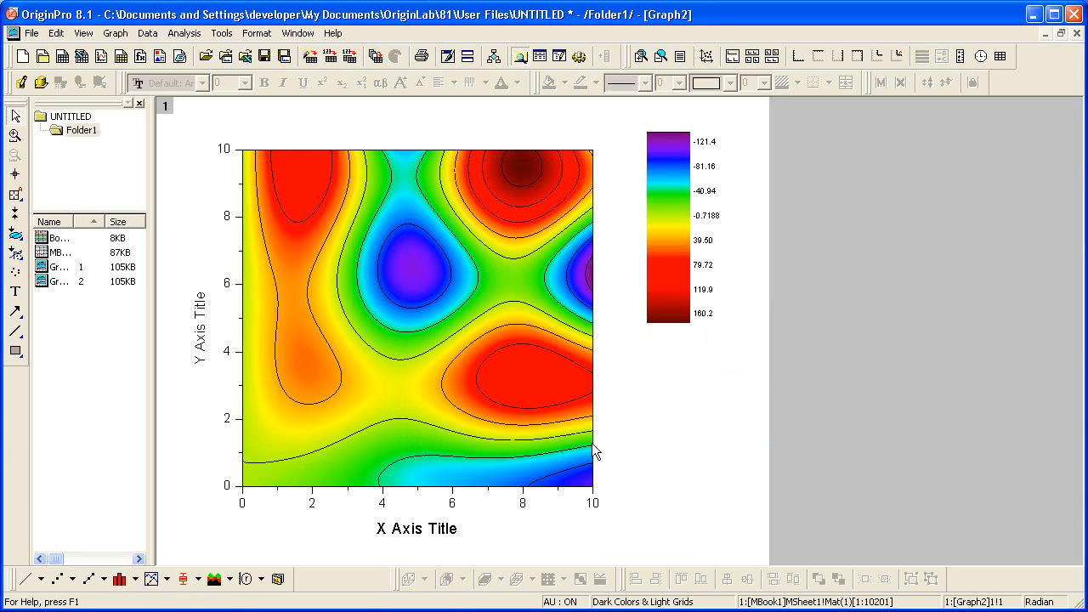
mouse_move(548, 432)
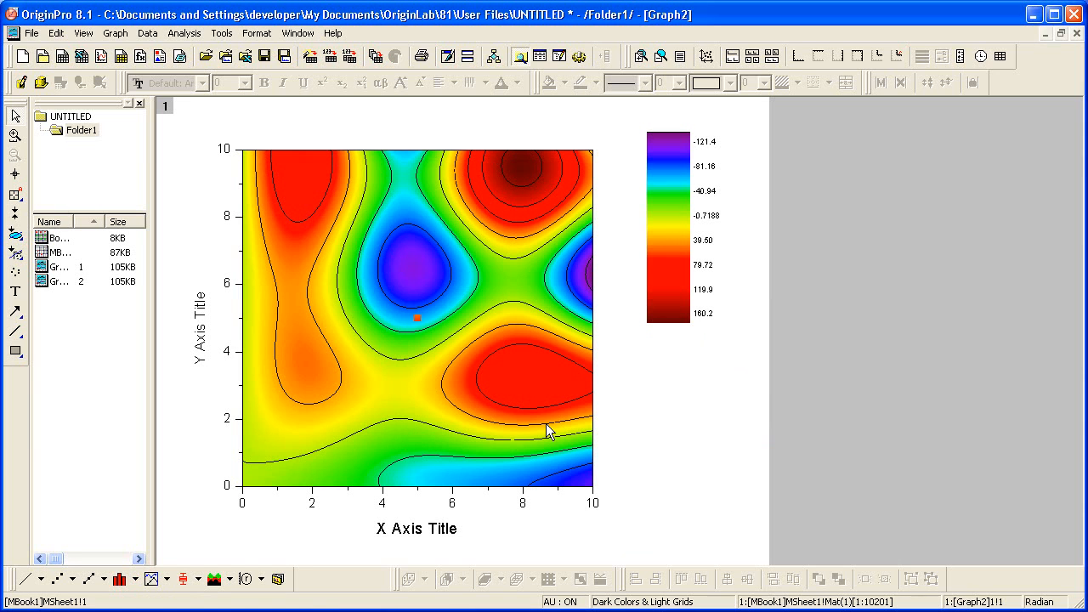
mouse_move(417, 327)
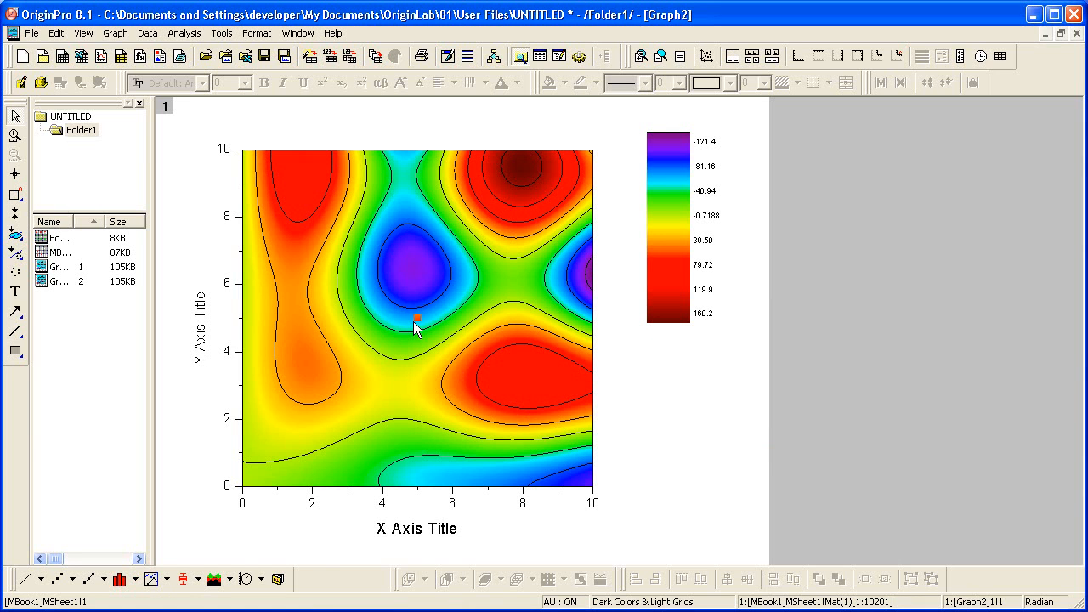
mouse_move(501, 408)
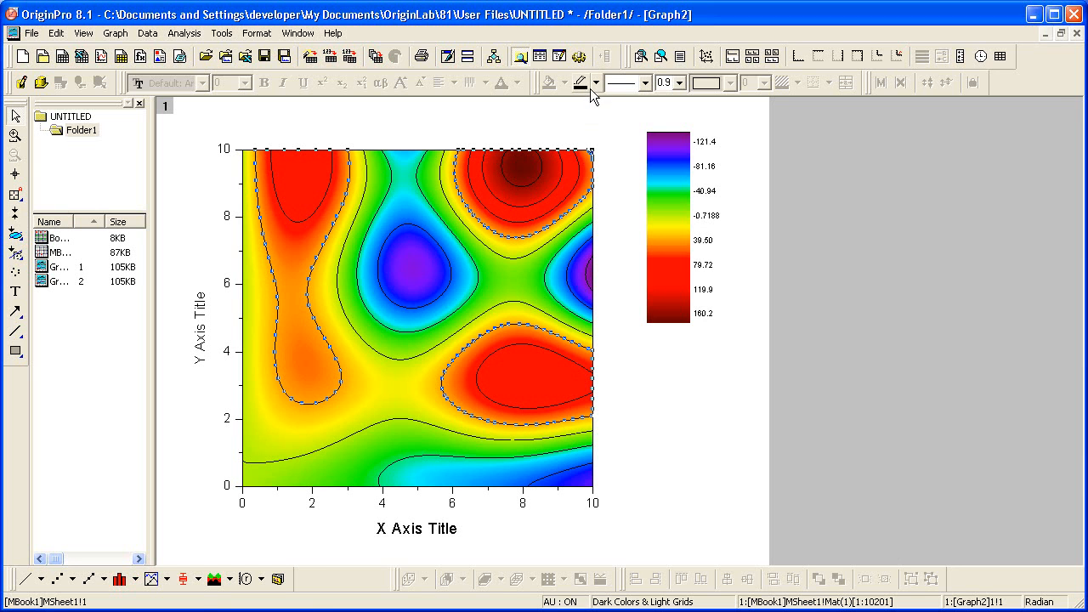
Make the selected contour line dark green with width 3, then deselect it
left_click(597, 82)
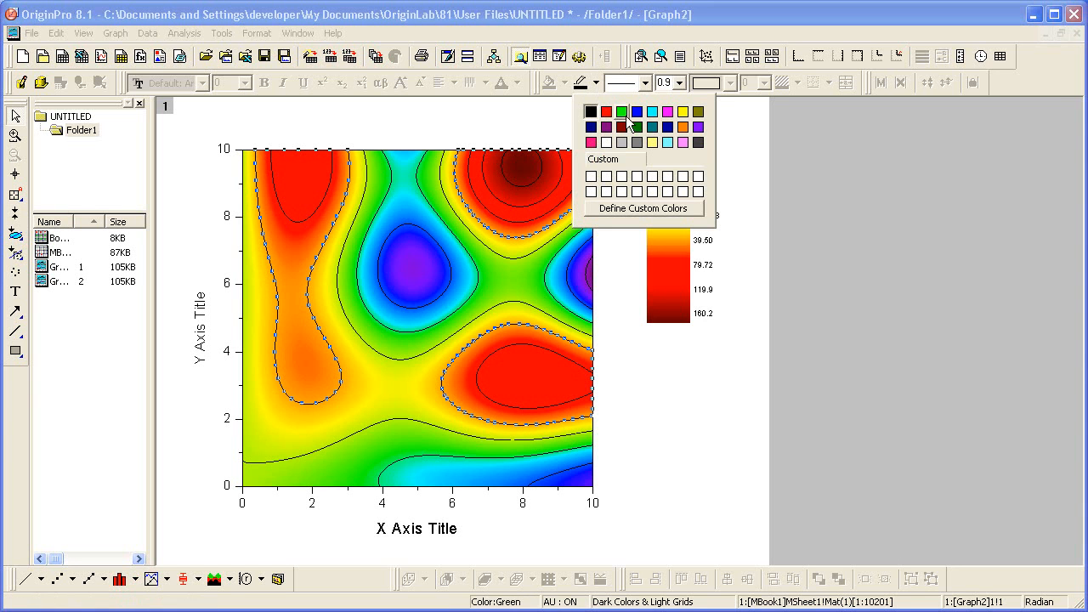
left_click(621, 112)
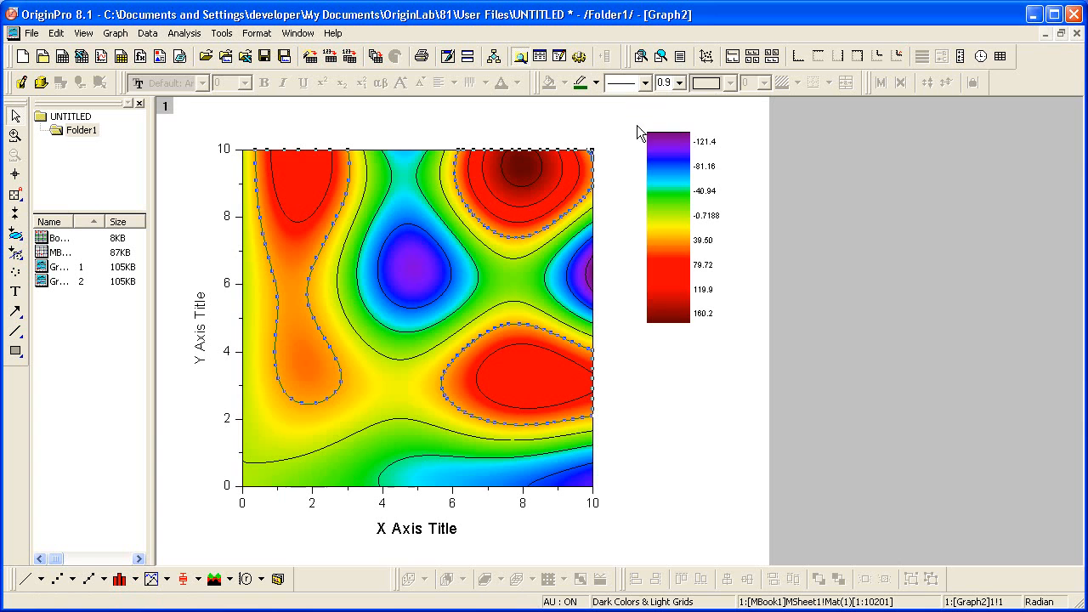
left_click(684, 82)
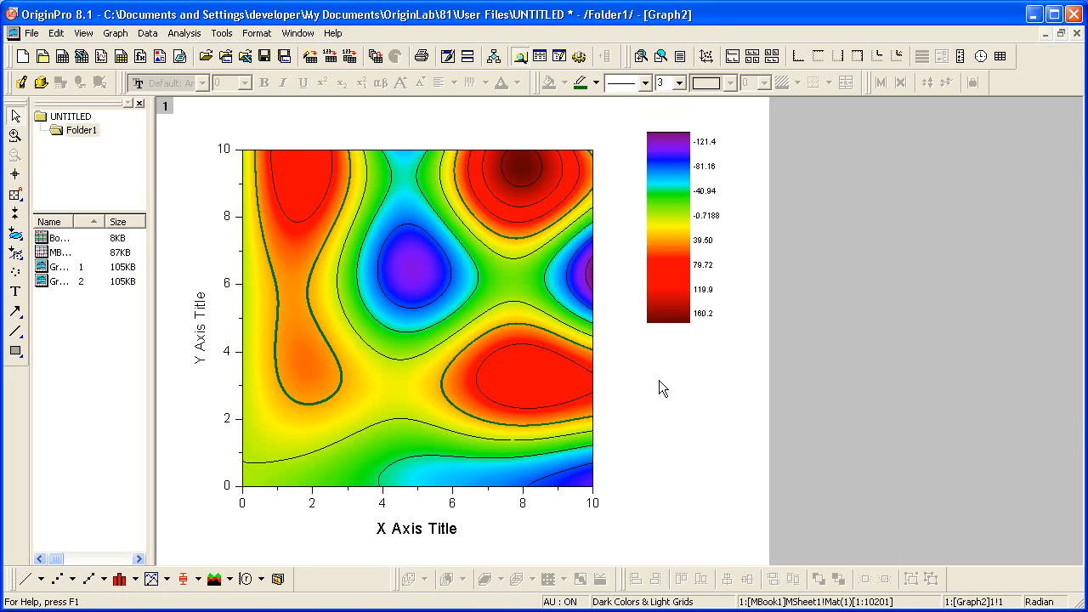
left_click(332, 403)
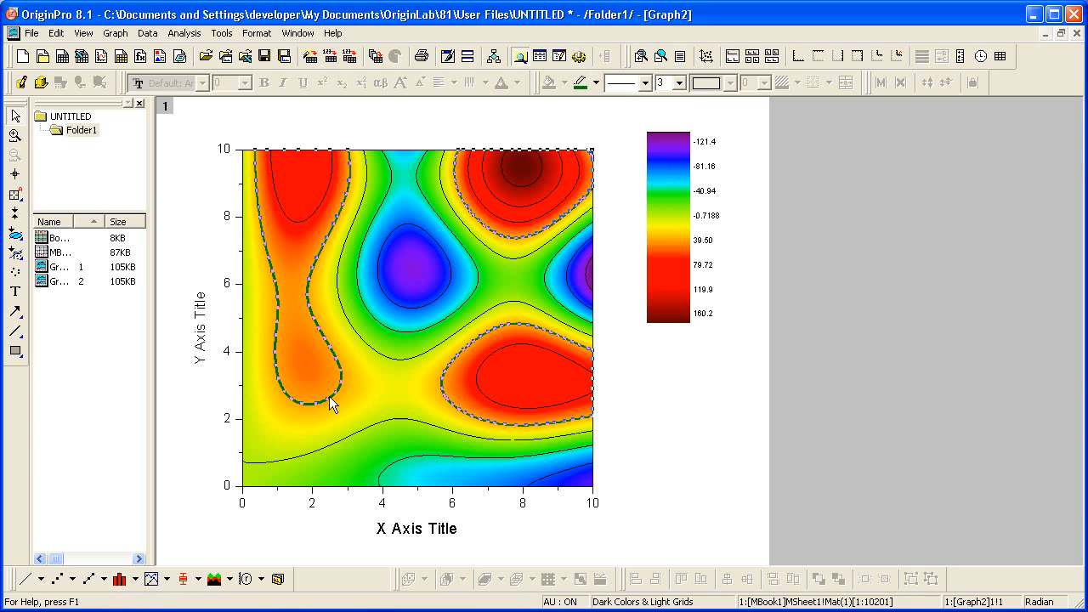
Label the green contour line with its 39.5 level and extract its lines to a worksheet
right_click(332, 403)
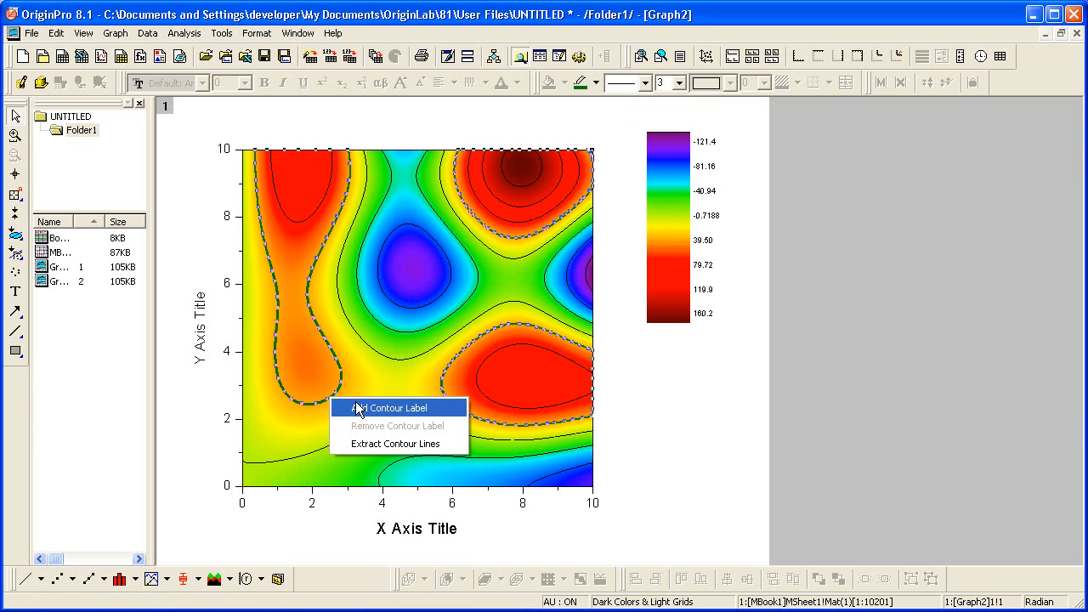
left_click(384, 407)
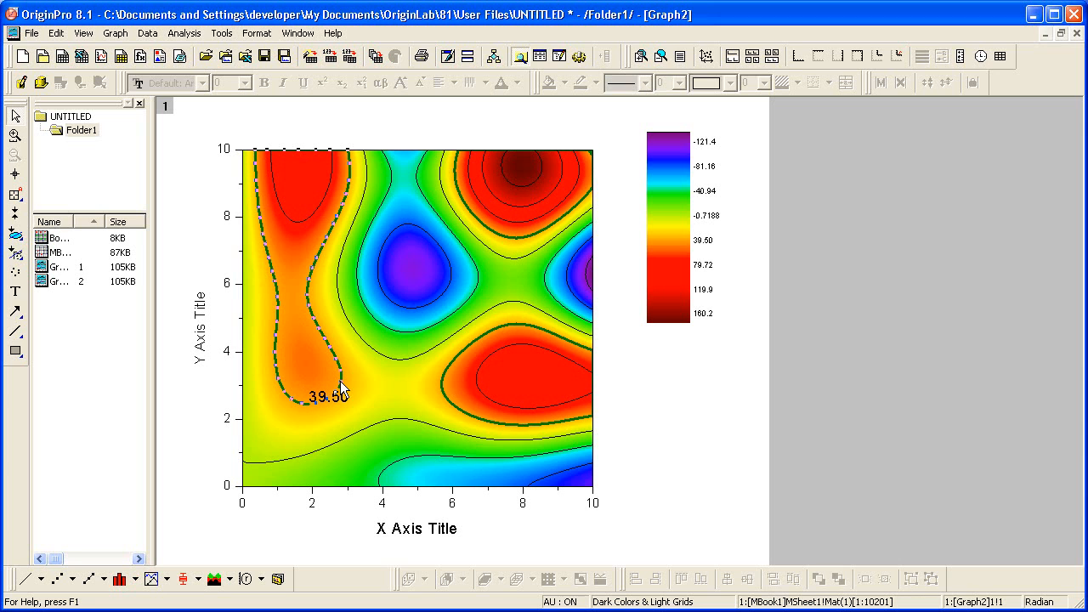
right_click(340, 386)
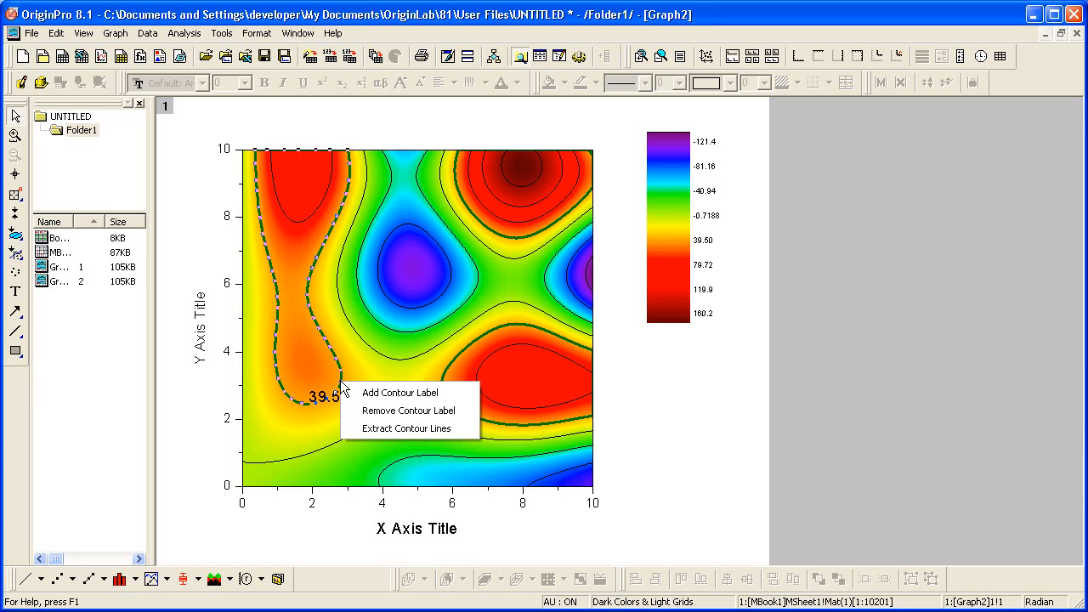
mouse_move(411, 428)
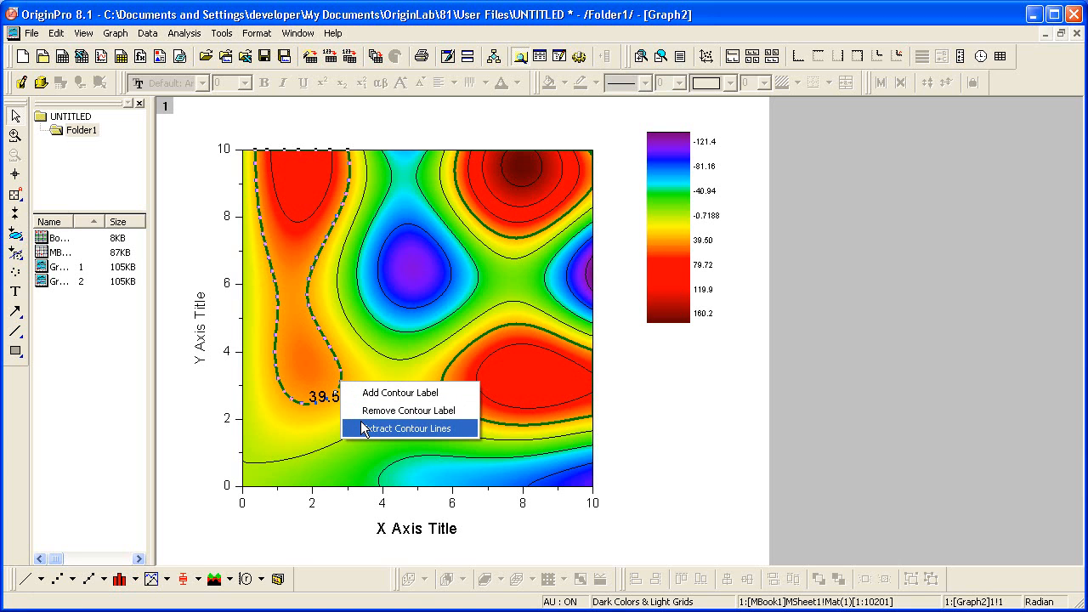
mouse_move(360, 435)
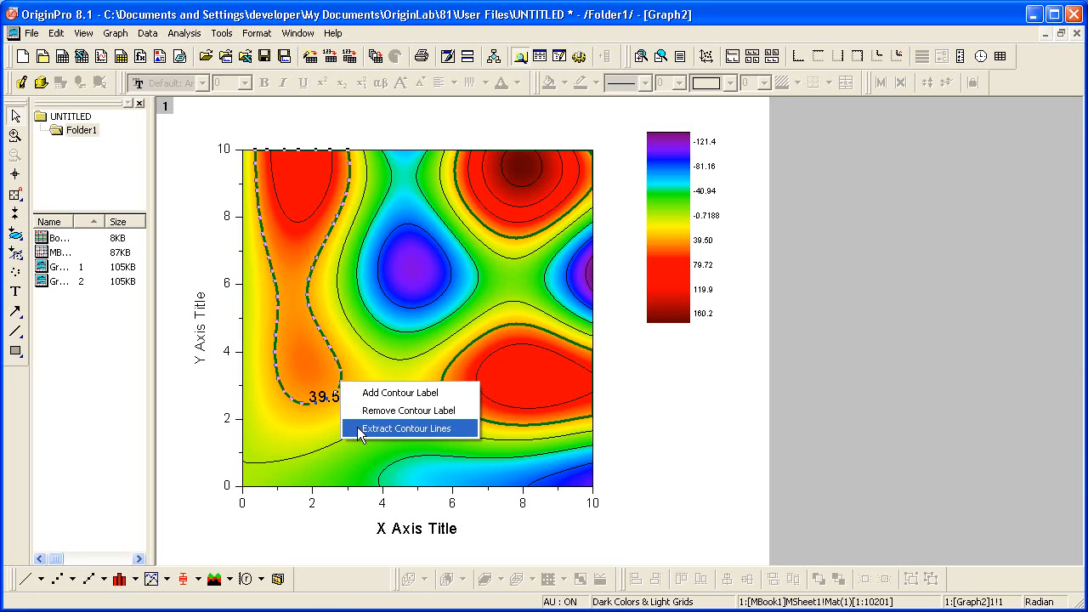
left_click(407, 427)
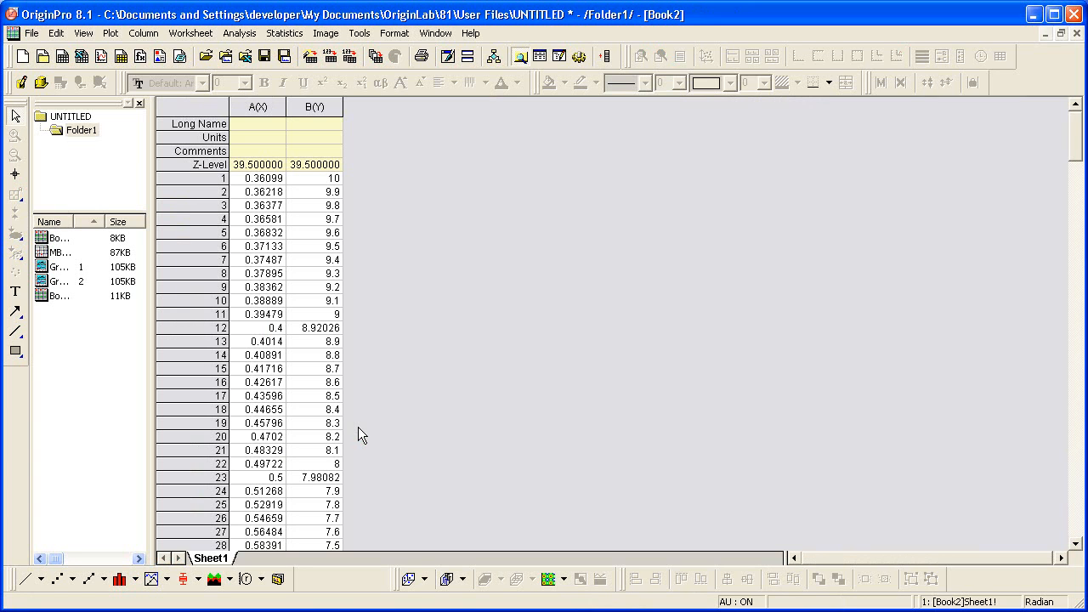
mouse_move(310, 319)
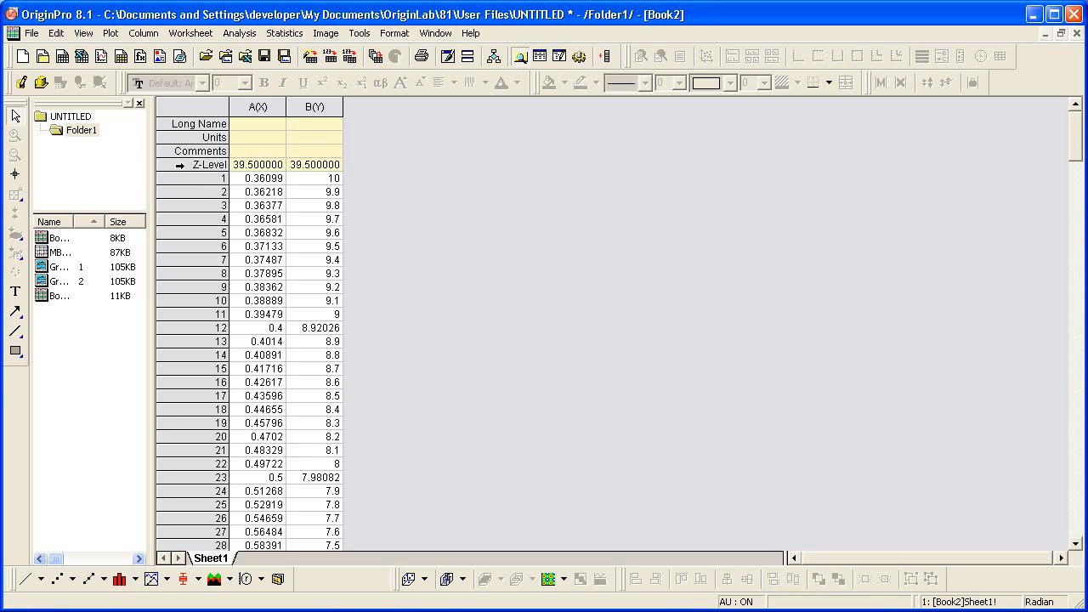
Inspect Book2's Z-Level 39.5 row and the A(X) and B(Y) contour columns
left_click(204, 164)
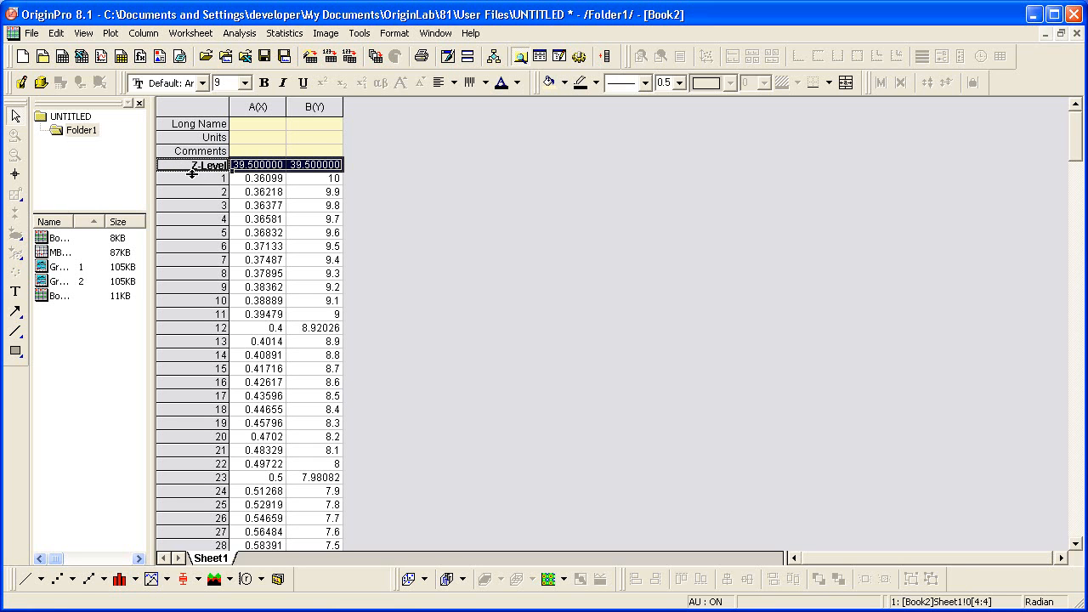
left_click(258, 106)
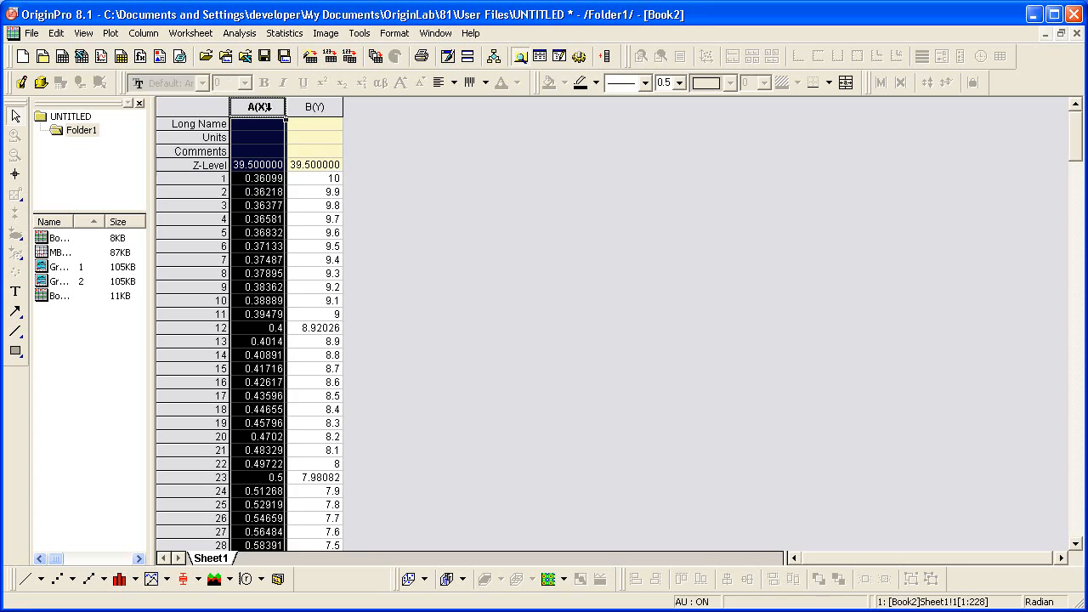
left_click(314, 106)
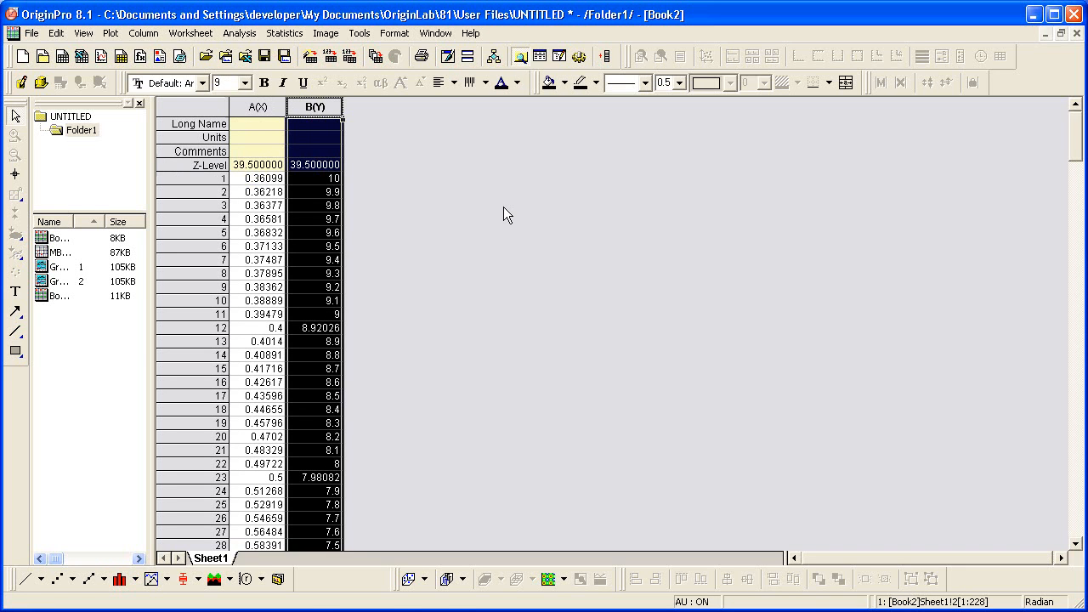